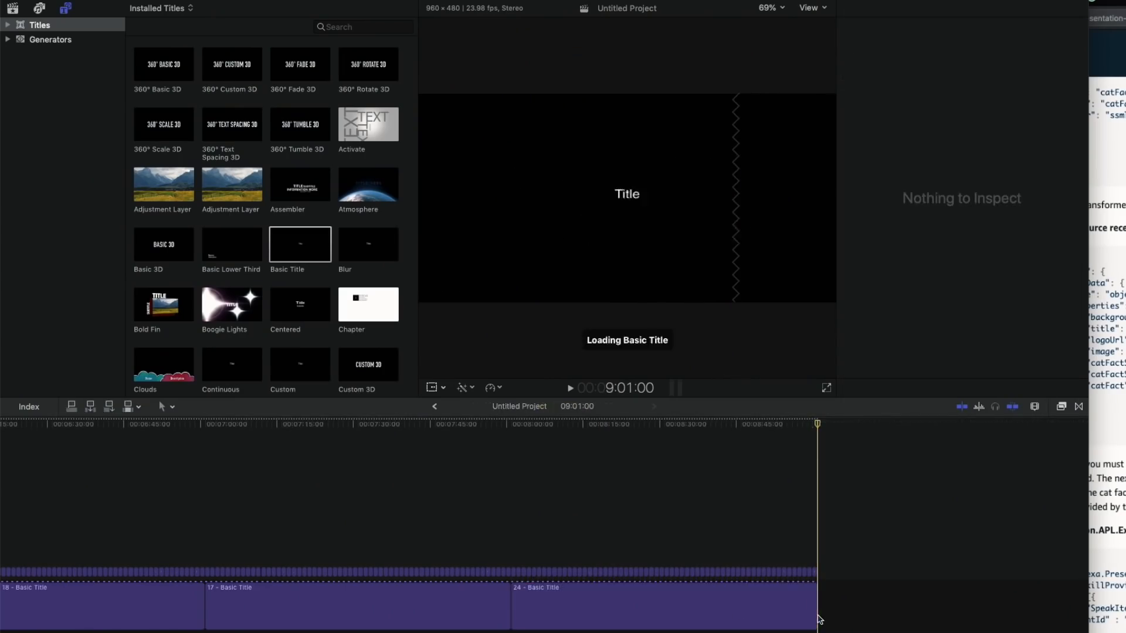
Deploy the skill code that plays the pomodoro video with a pause button overlay
click(661, 604)
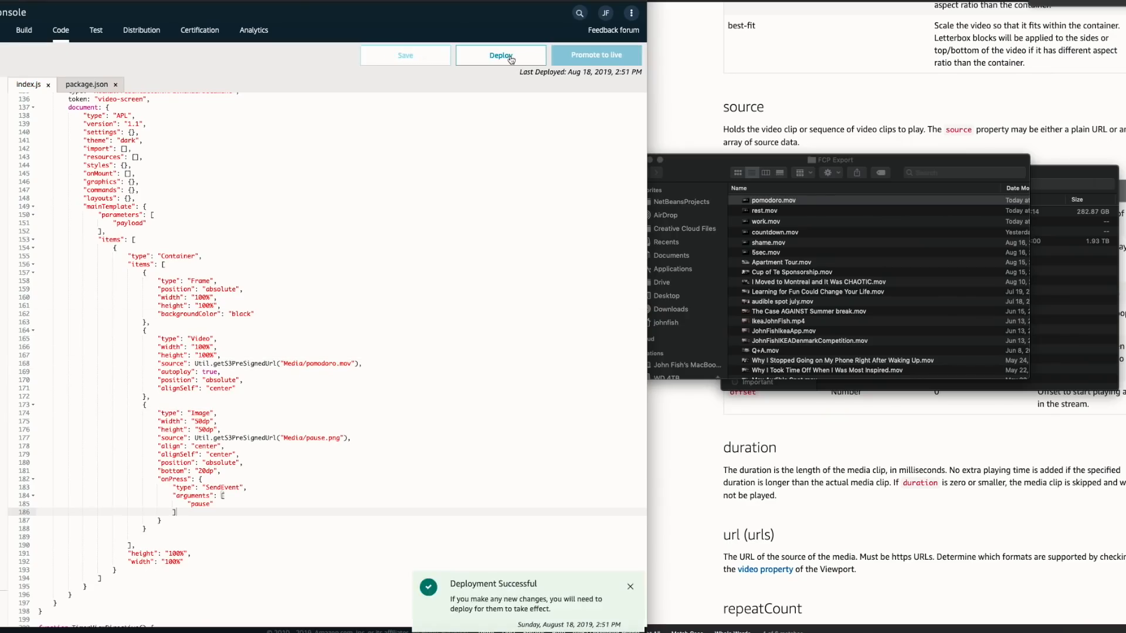
click(630, 586)
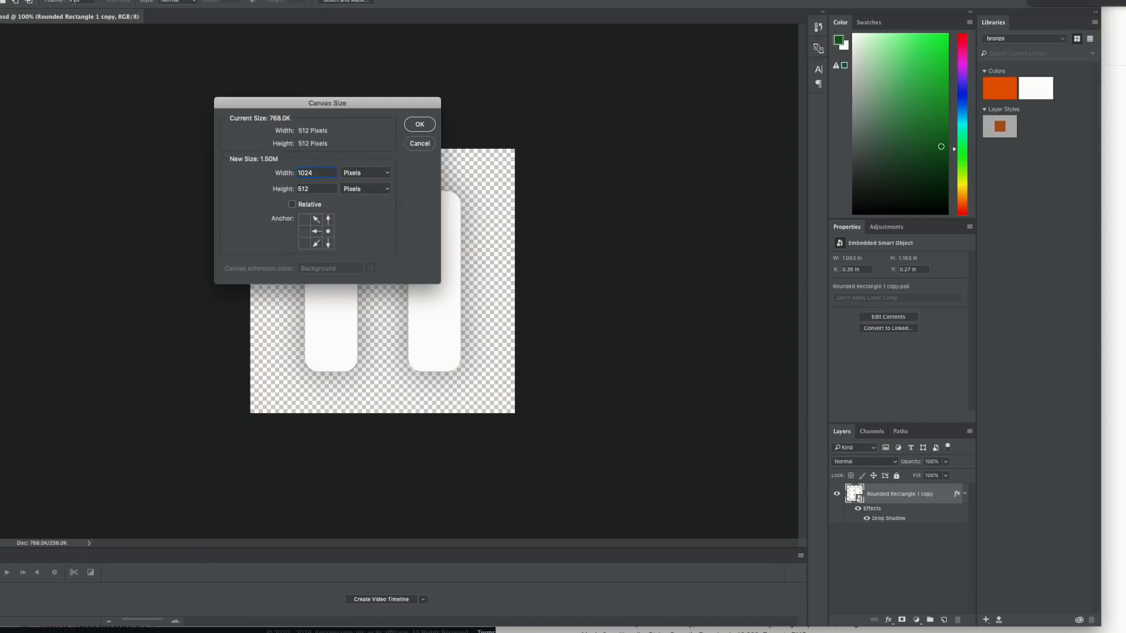
Resize the button canvas to 1024 by 512 pixels and delete Media/pause.png from S3
click(419, 124)
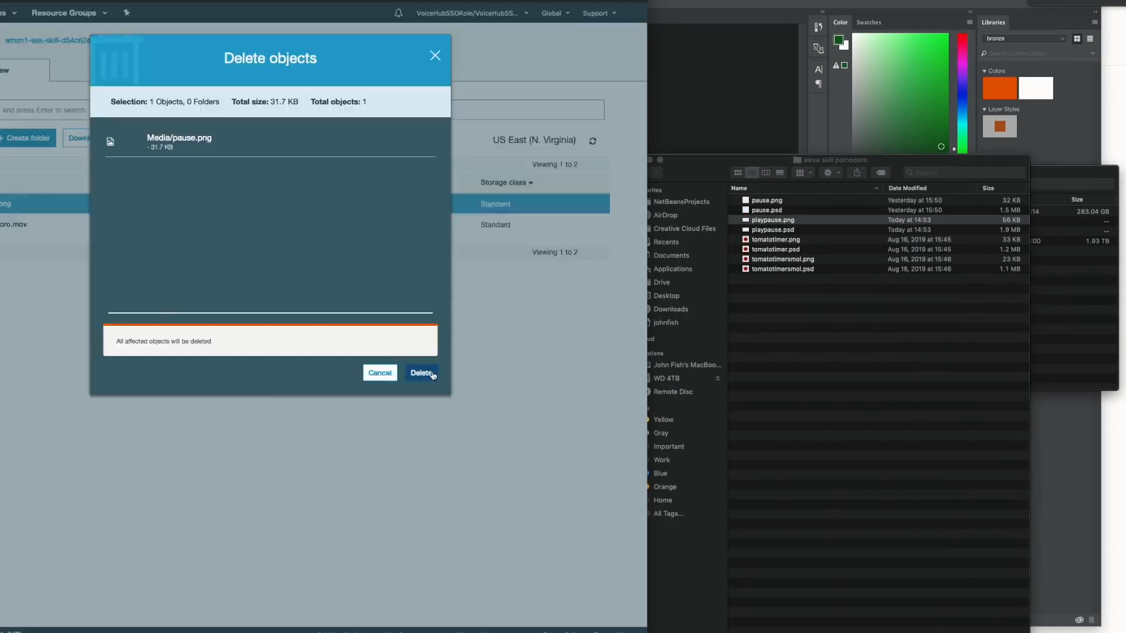
click(420, 373)
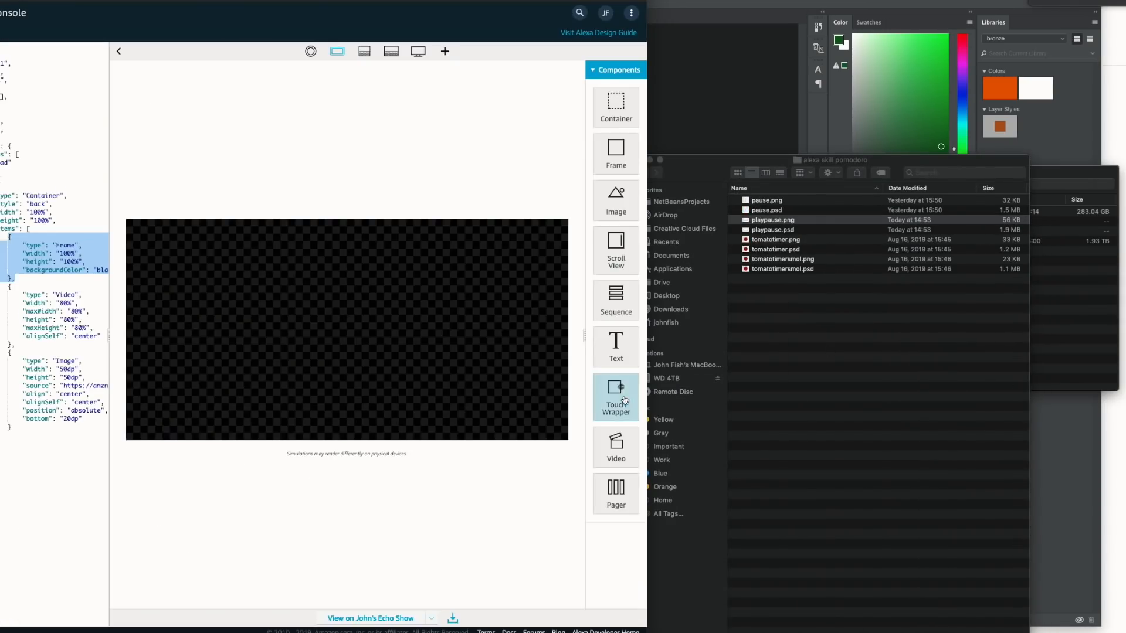